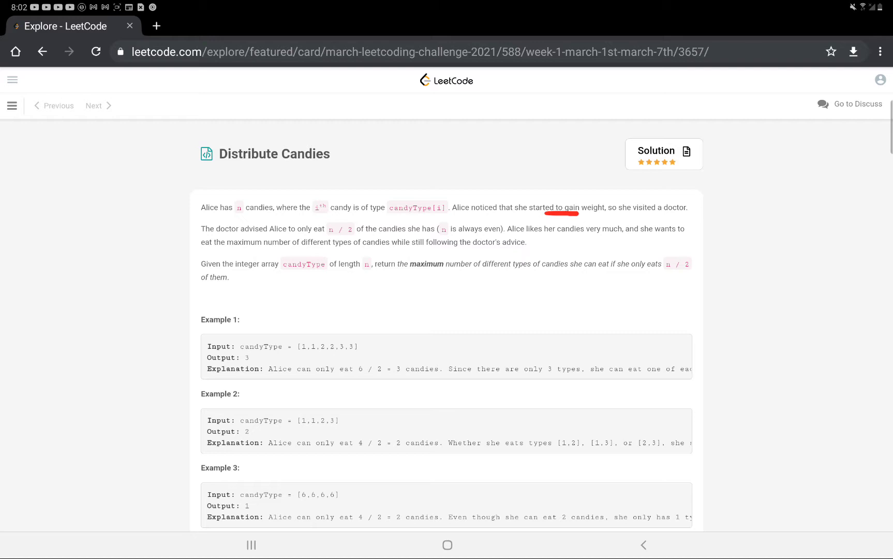
Underline candyType, n and the 'maximum number of different types' phrase in red, noting n/2 over unique in the margin.
drag(215, 259, 316, 259)
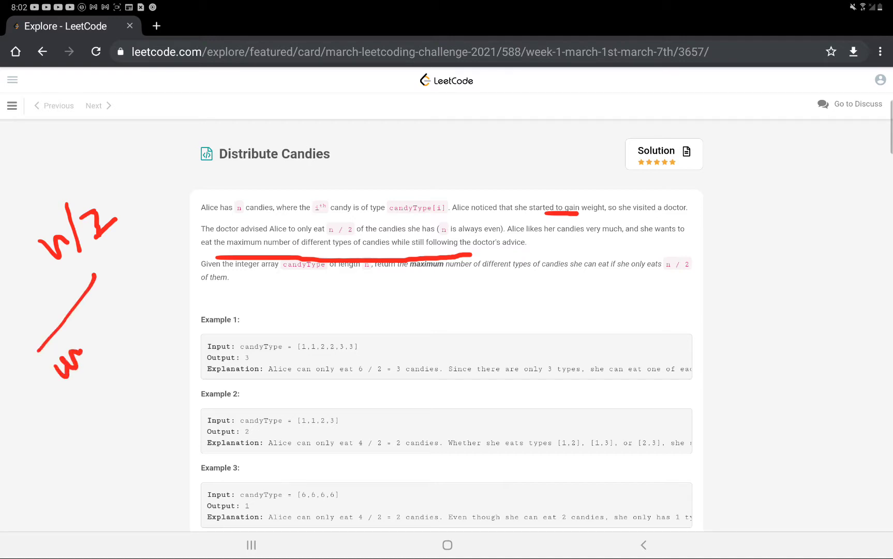
drag(55, 353, 120, 371)
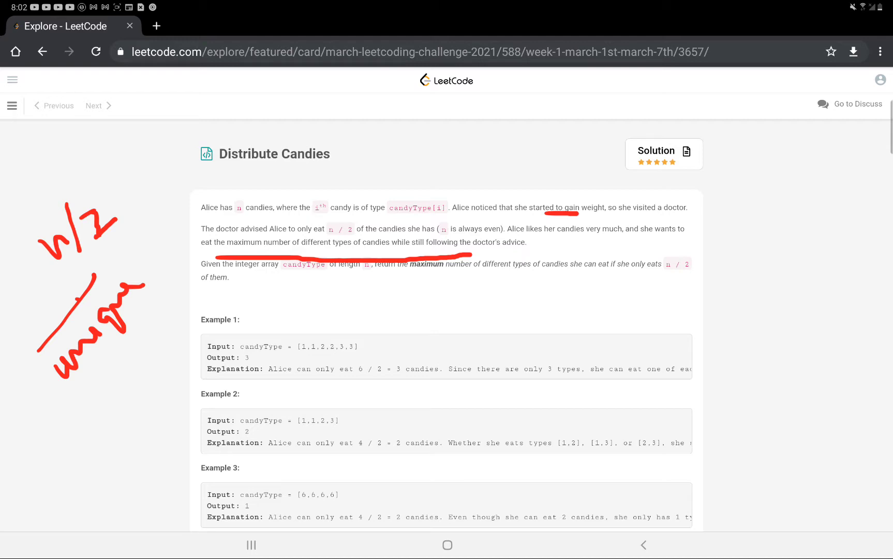
drag(290, 279, 319, 284)
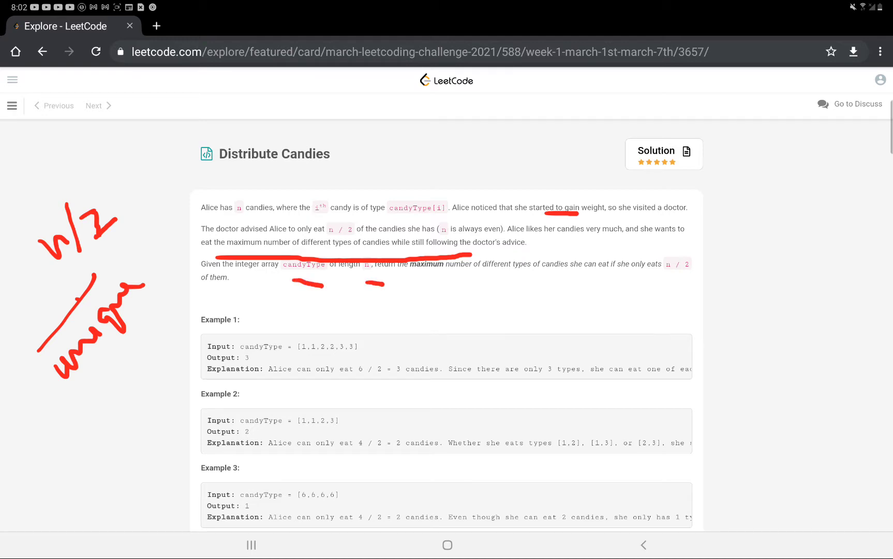
drag(424, 285, 609, 285)
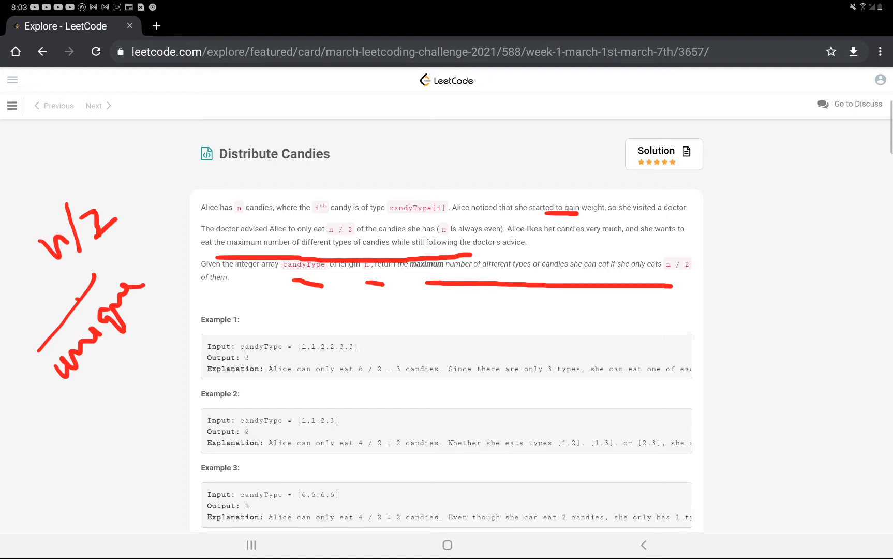
Scroll the problem page down to the constraints before moving to the notes.
scroll(down, 3)
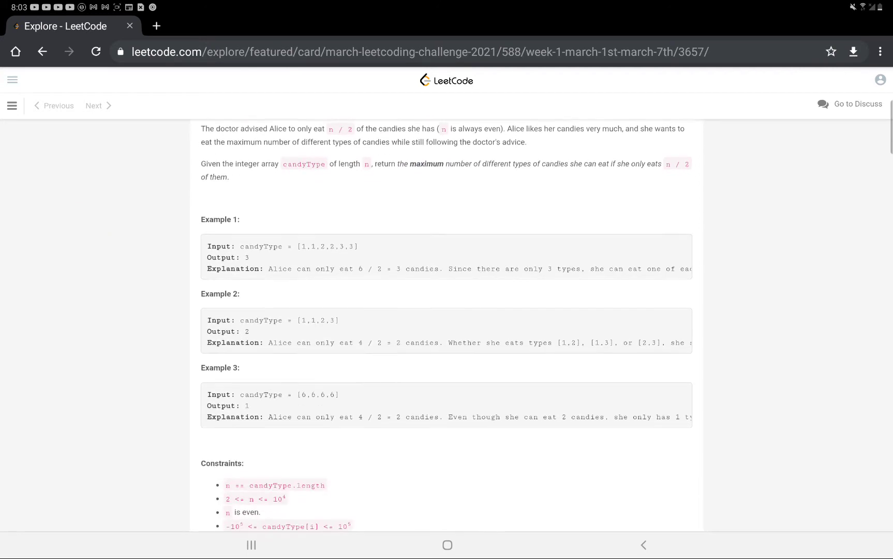
scroll(down, 3)
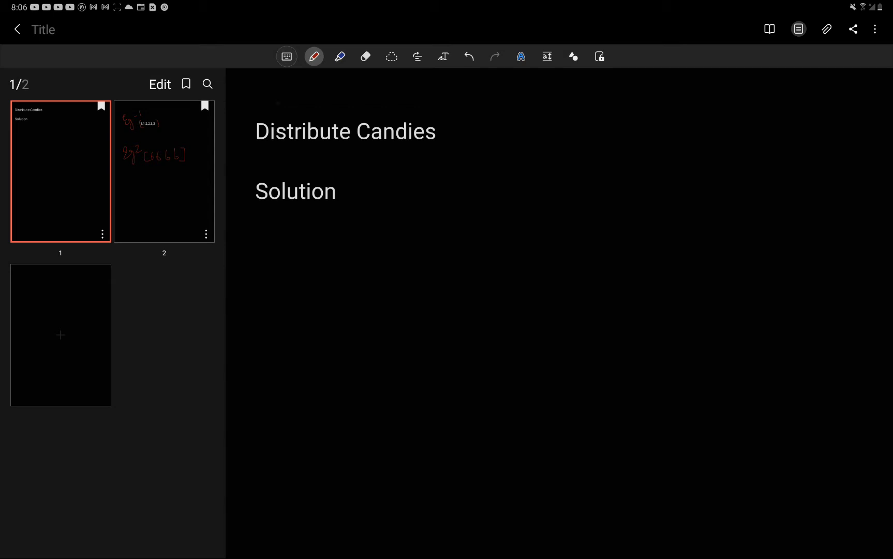
On the examples page, count each candy type of example 1, halve the length to 6/2 = 3 and arrow to the answer 3.
click(164, 170)
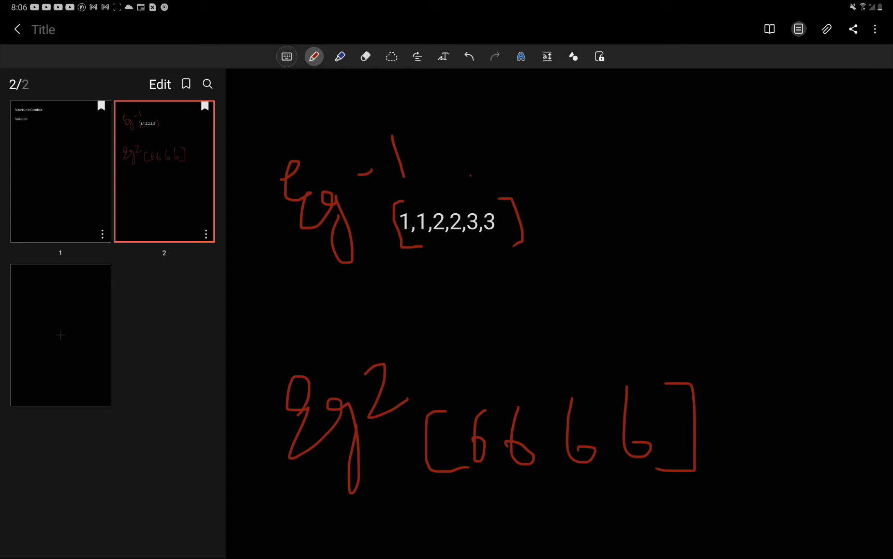
drag(607, 111, 610, 142)
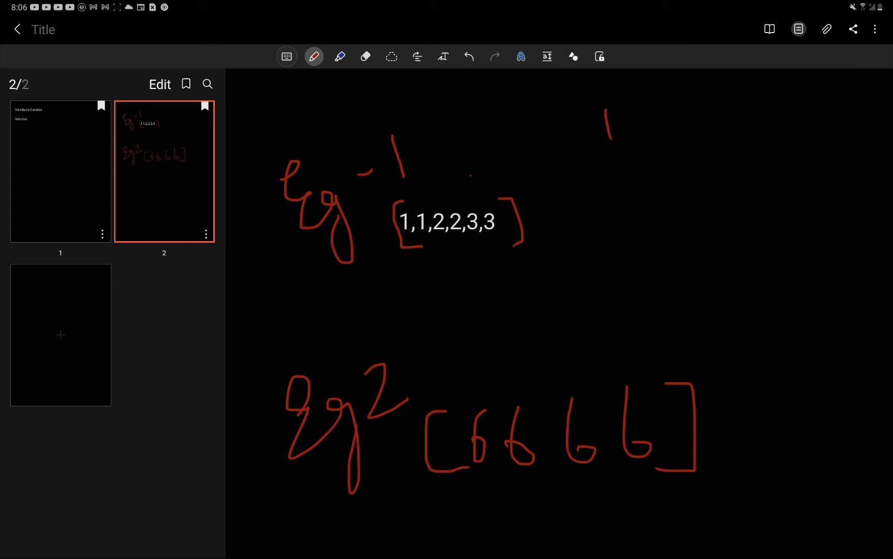
drag(612, 117, 686, 182)
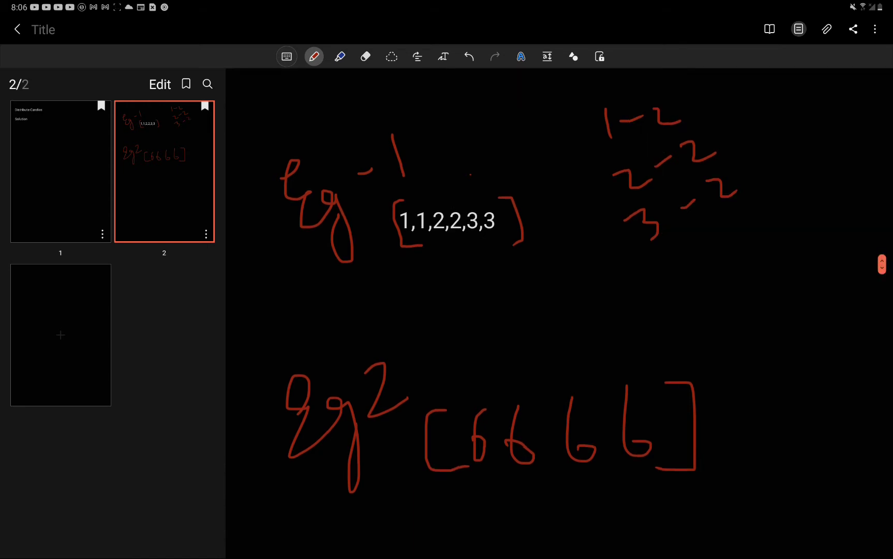
drag(496, 262, 547, 291)
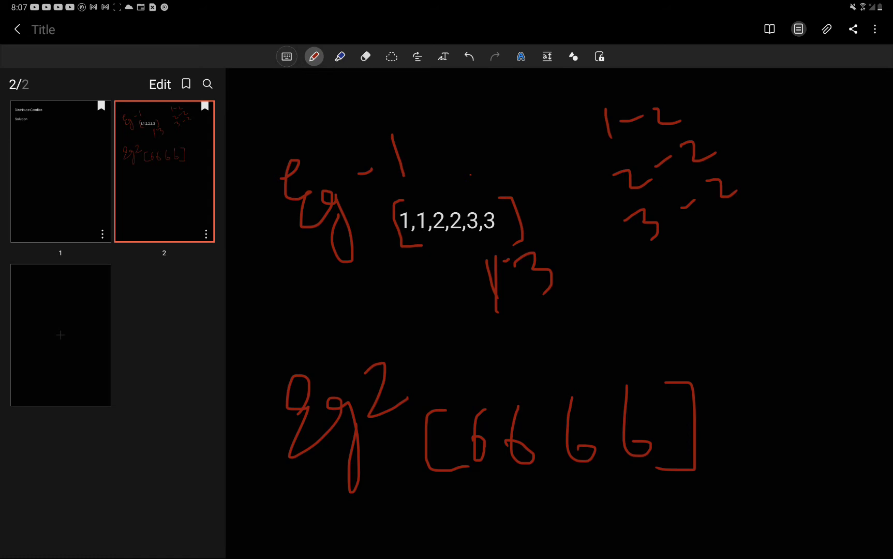
drag(458, 122, 507, 182)
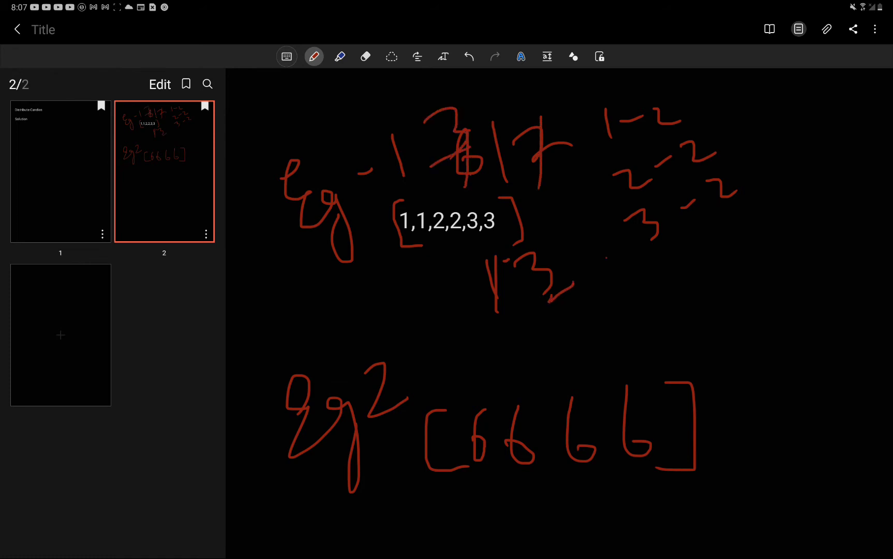
drag(606, 259, 718, 253)
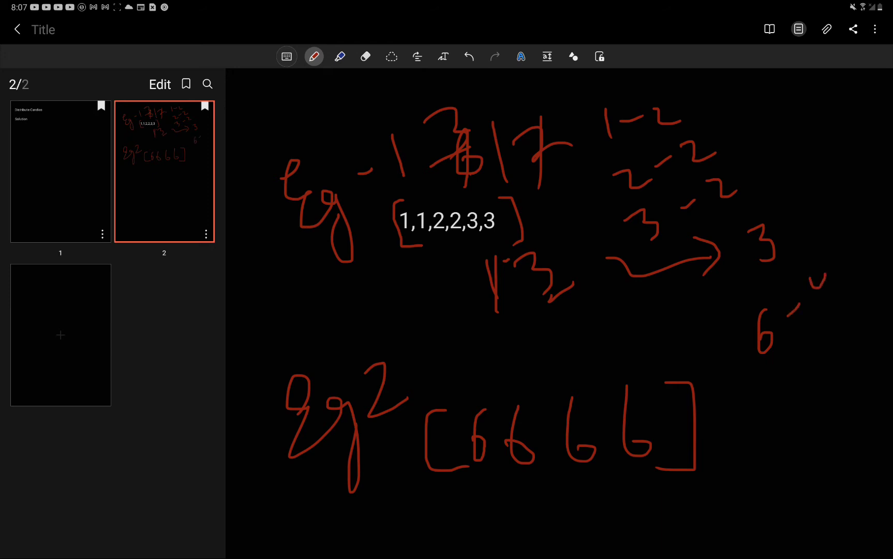
For example 2, halve the length to 4/2, write the answer 1 and circle the single type 6, then return to page 1.
drag(831, 270, 837, 299)
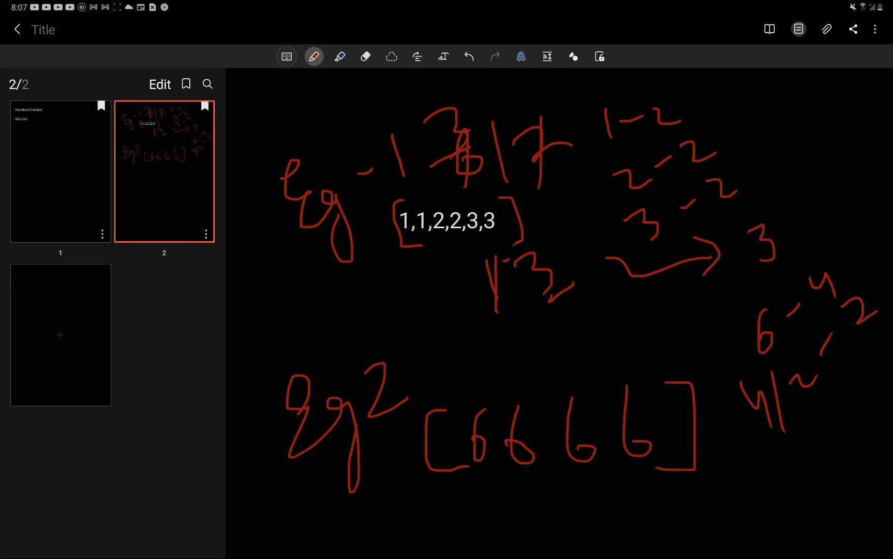
drag(509, 487, 514, 529)
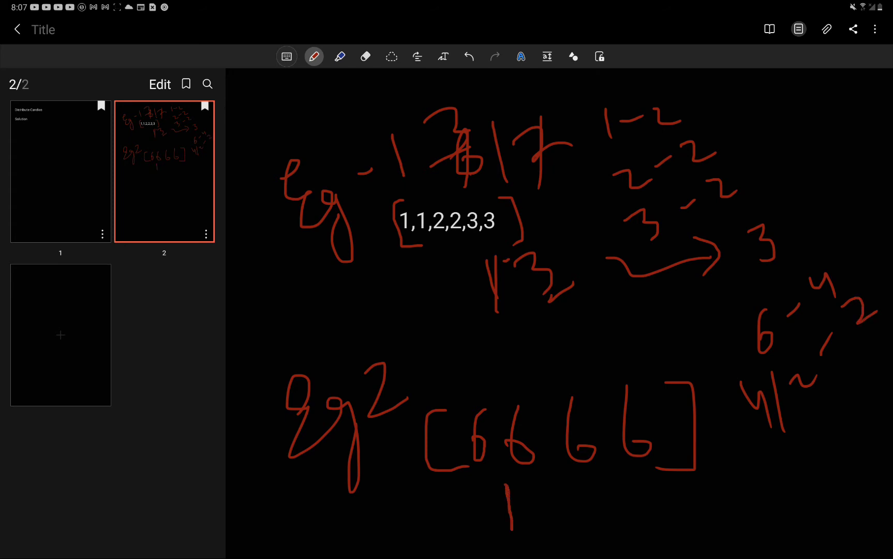
drag(763, 302, 760, 365)
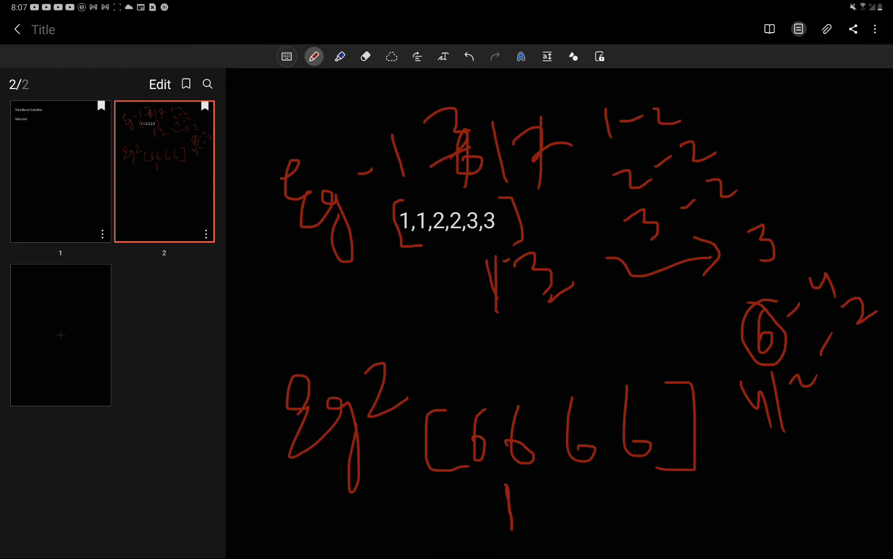
click(60, 171)
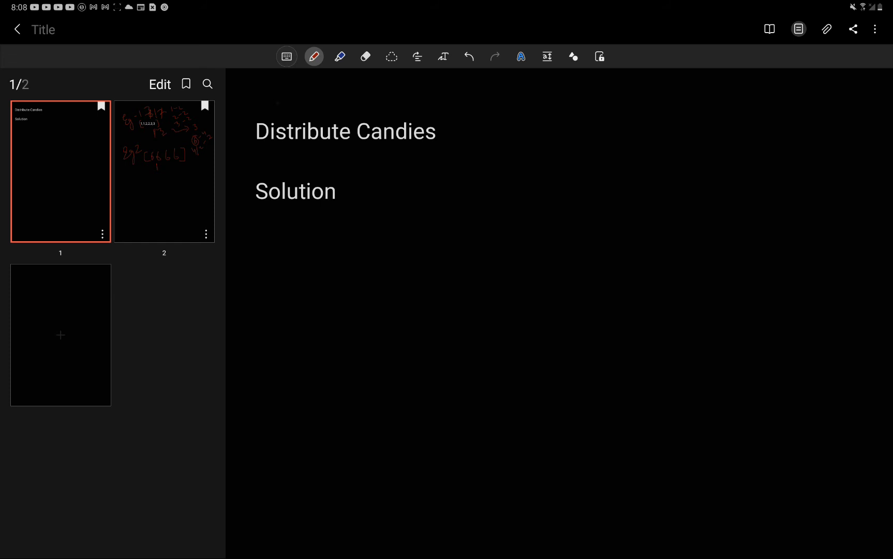
Write '1. HashSet' with O(n) runtime and O(N) space under the Solution heading.
drag(318, 234, 320, 259)
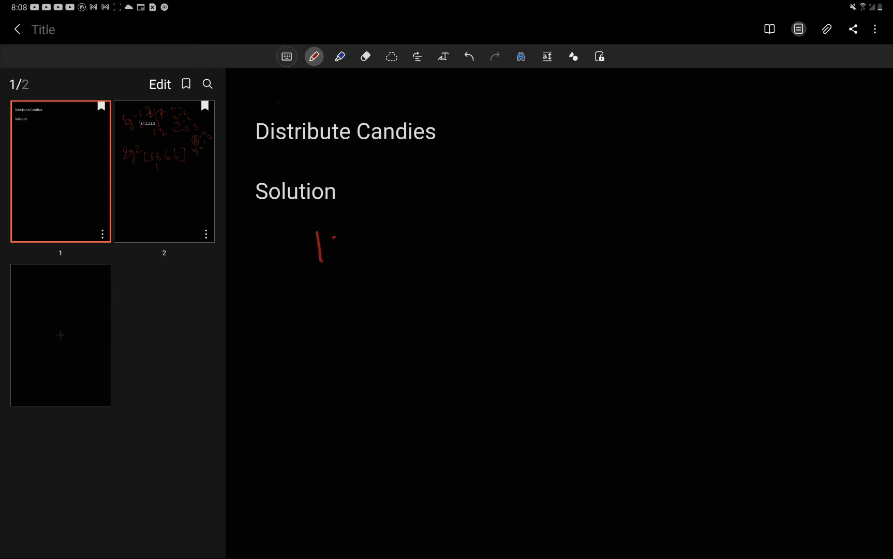
drag(390, 222, 453, 256)
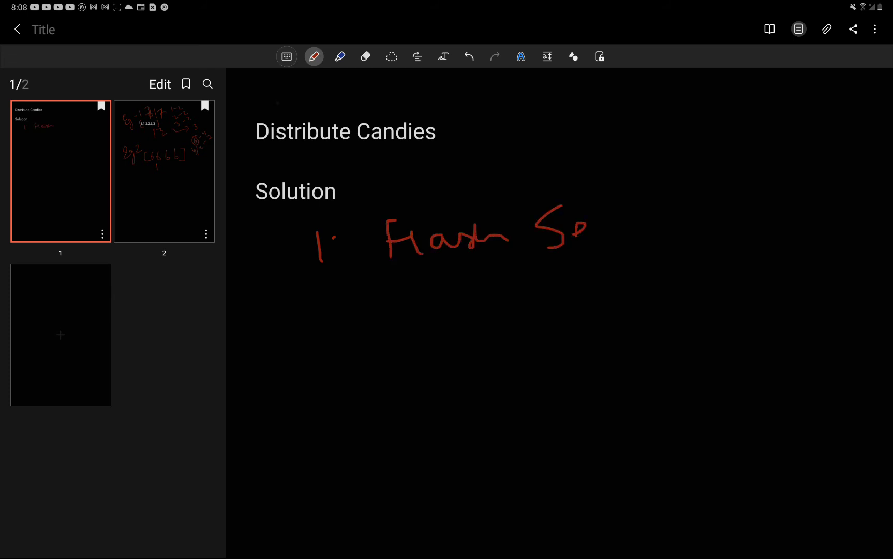
drag(541, 216, 620, 239)
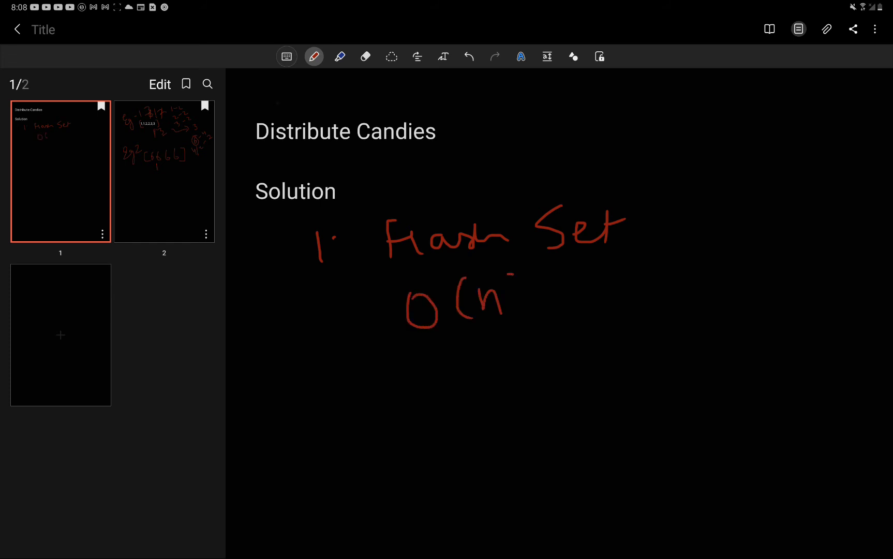
drag(507, 279, 507, 319)
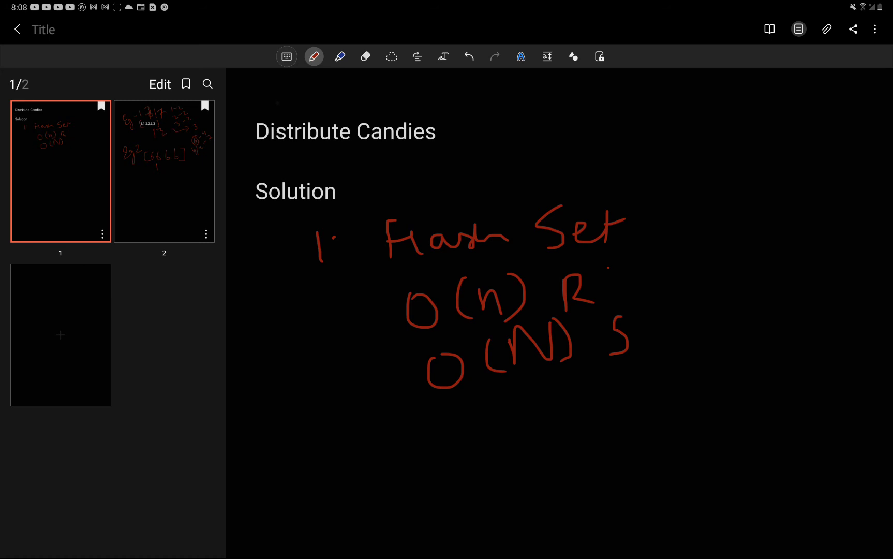
drag(629, 325, 691, 342)
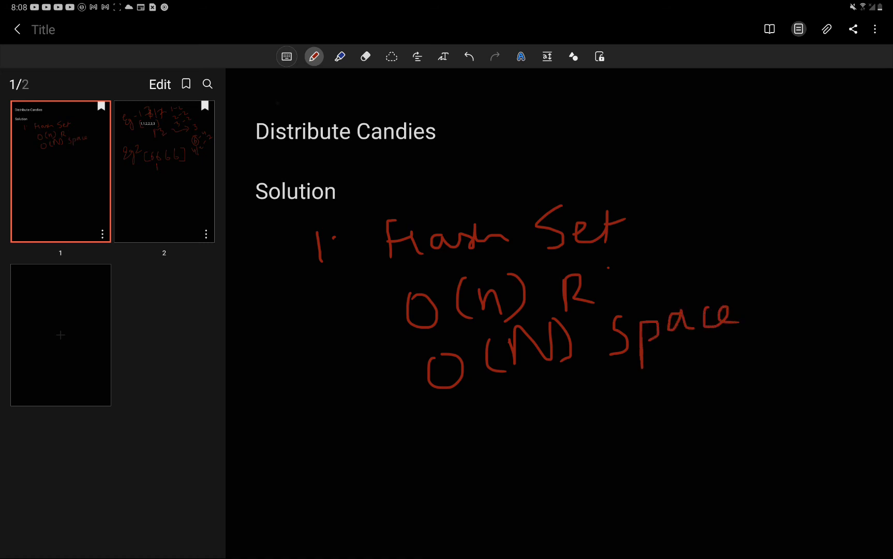
Write '2. Min(n/2, HashSet' as the second approach and underline it.
drag(296, 444, 353, 496)
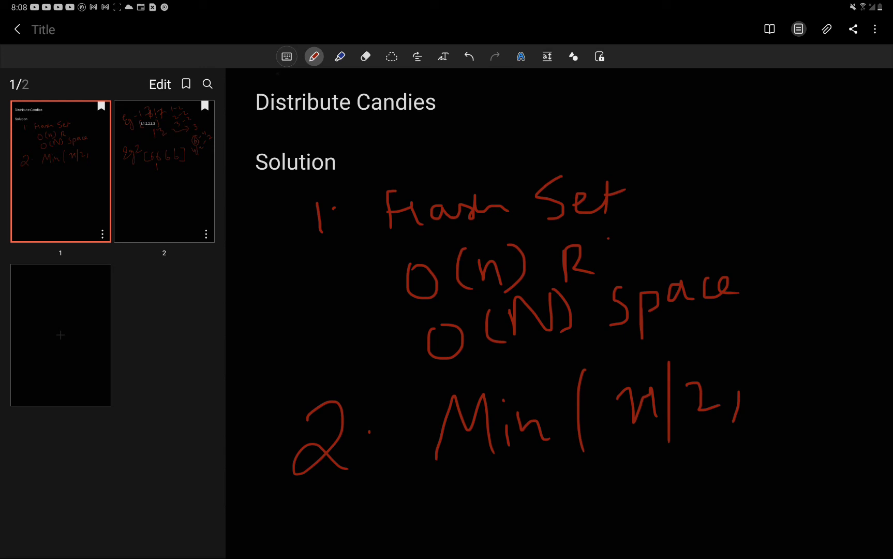
drag(553, 346, 713, 323)
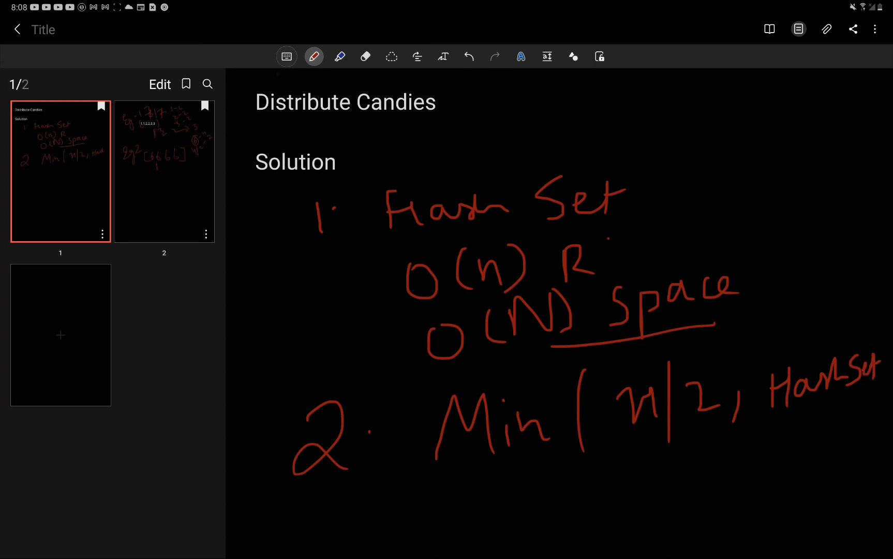
drag(532, 495, 692, 460)
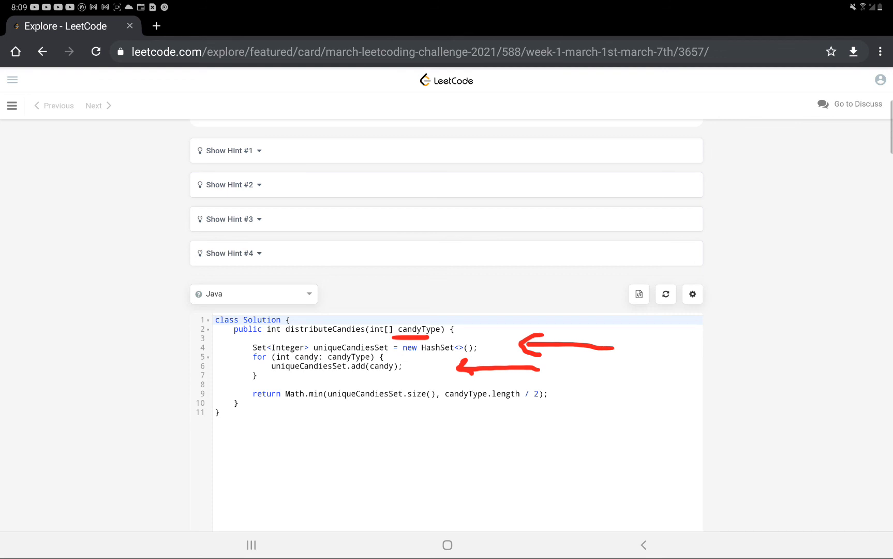
Arrow the HashSet lines in the Java code and submit the solution for an Accepted result.
drag(279, 413, 364, 413)
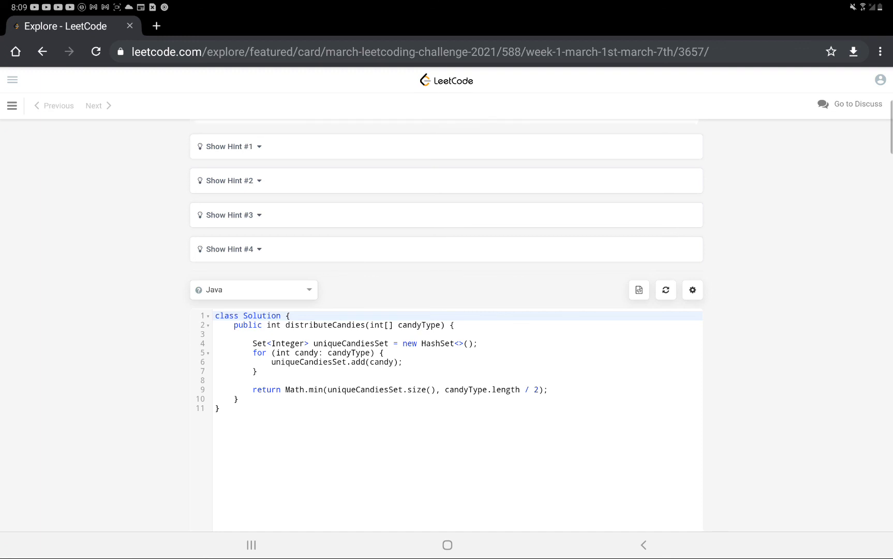
scroll(down, 3)
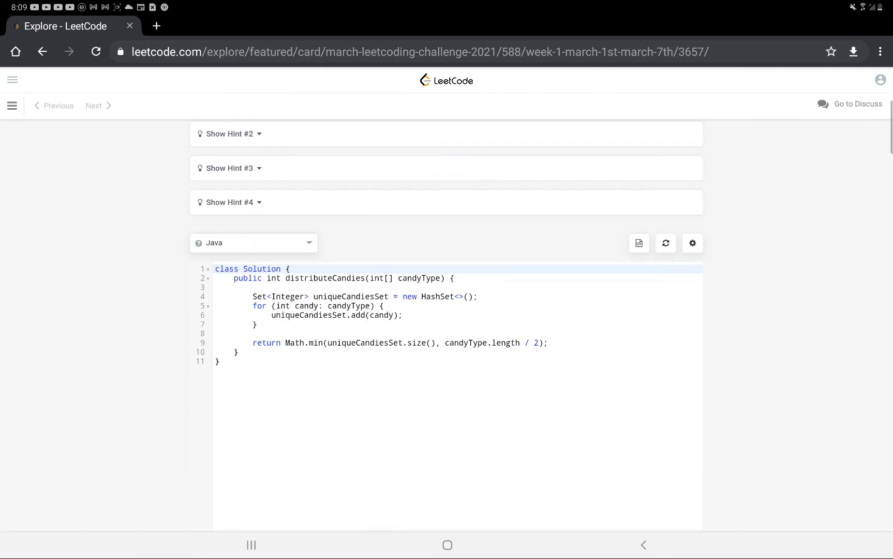
scroll(down, 3)
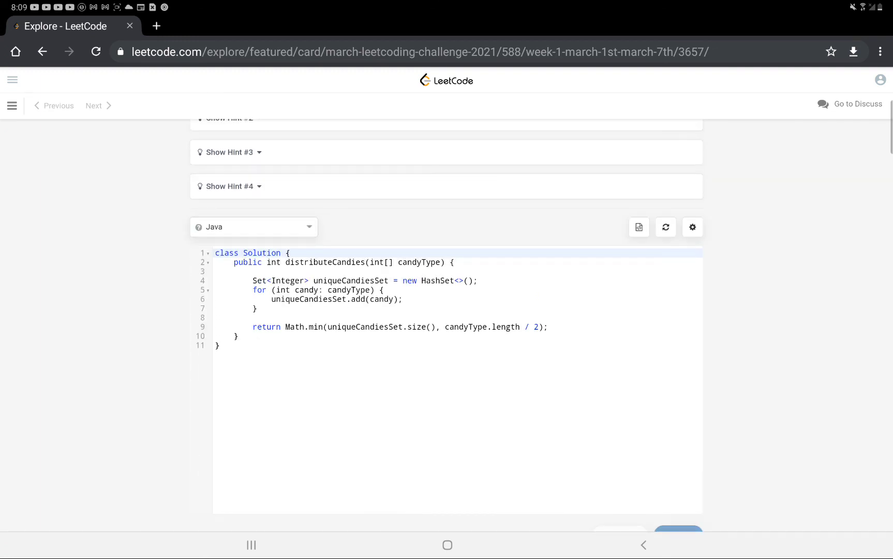
click(677, 455)
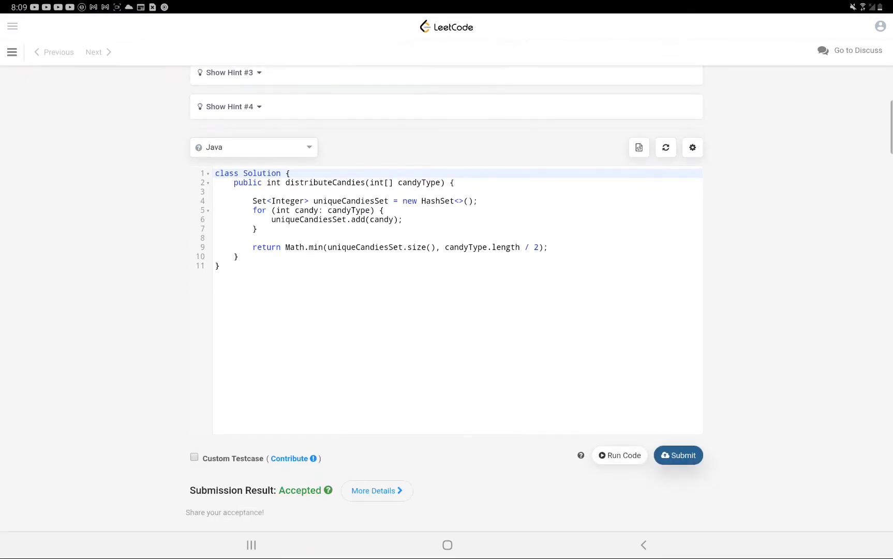